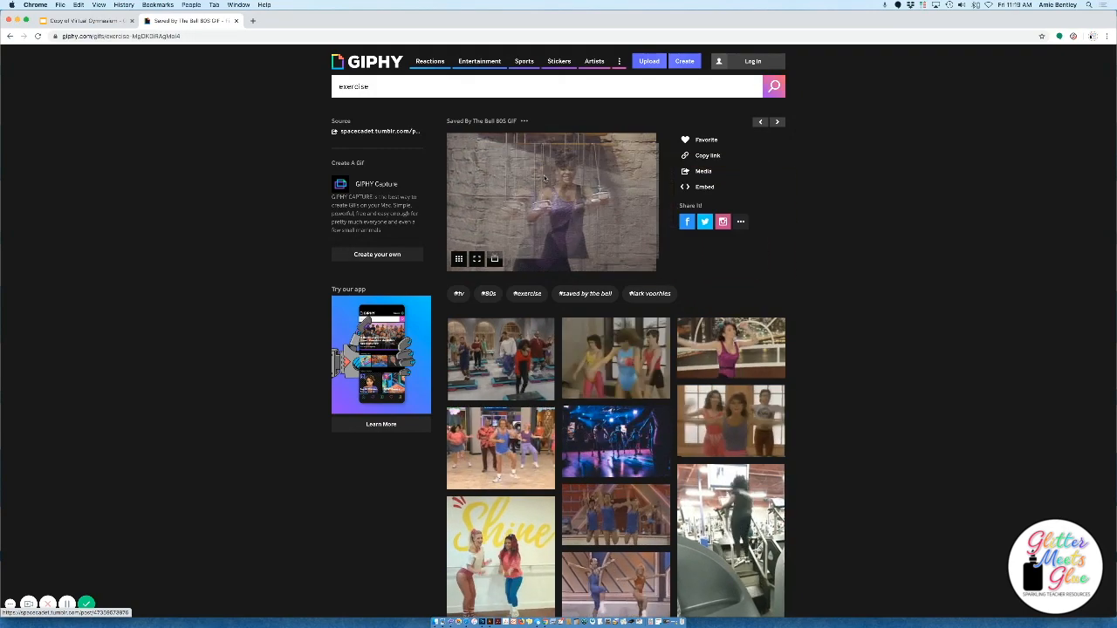
Step: Right-click the Saved By The Ball workout GIF on Giphy to copy its image address
right_click(546, 179)
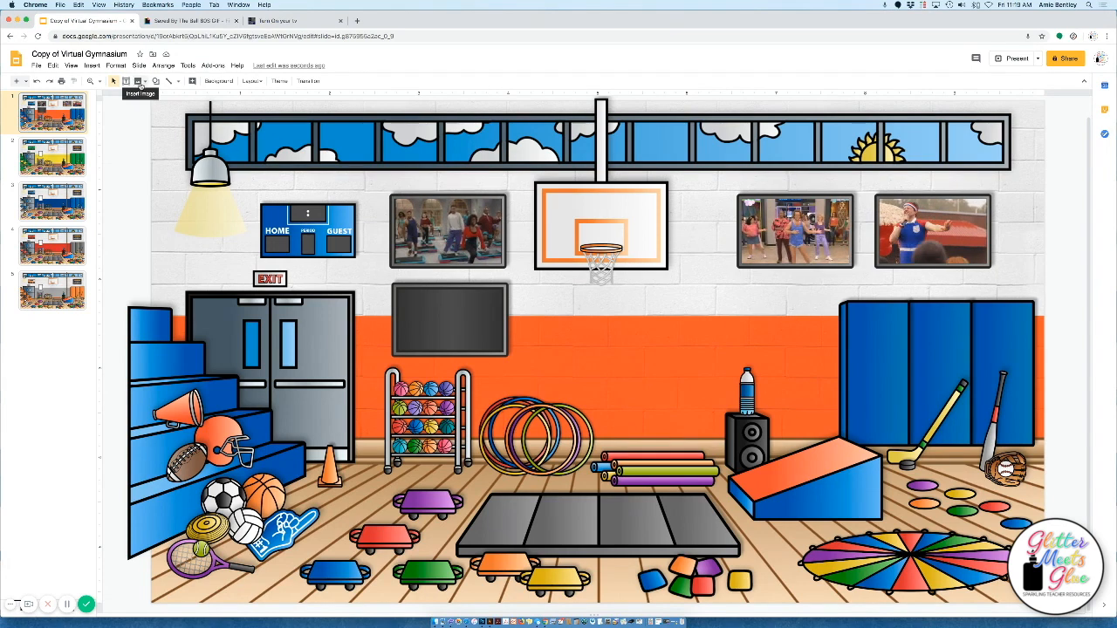
Step: Insert the woman's workout GIF onto the gym slide from its pasted URL
left_click(139, 80)
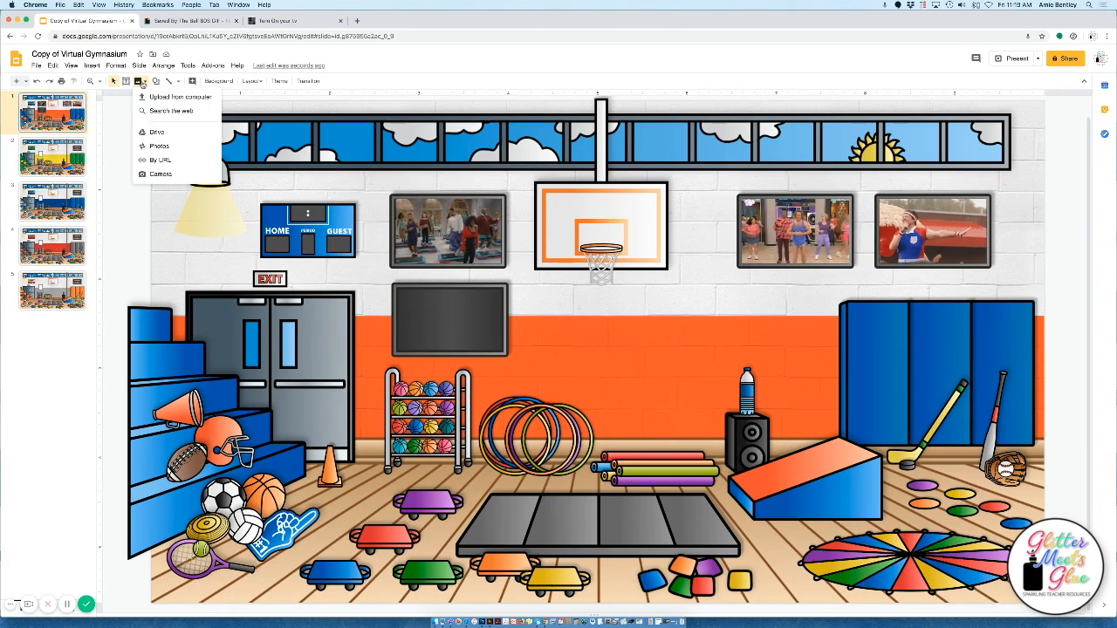
left_click(181, 96)
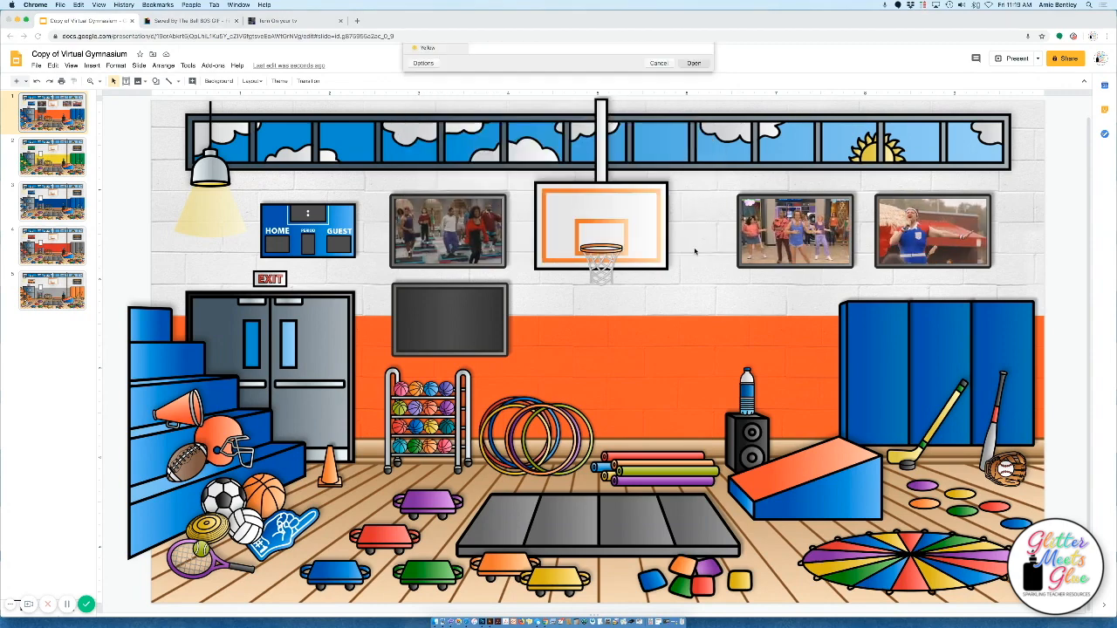
left_click(693, 63)
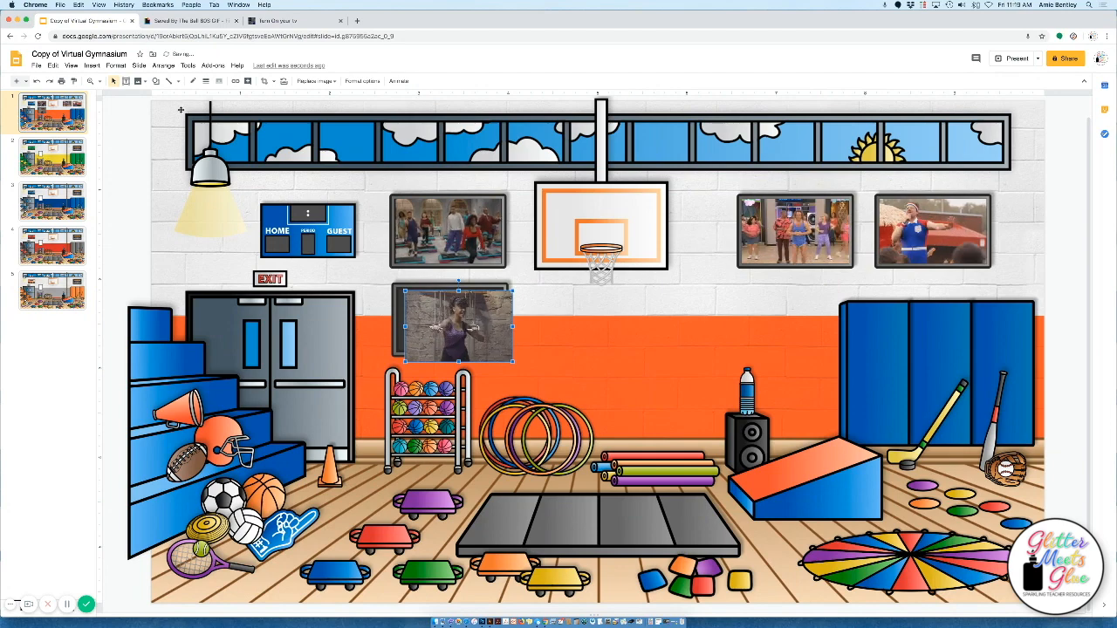
Step: Zoom in and fit the workout GIF inside the lower wall TV frame
left_click(94, 80)
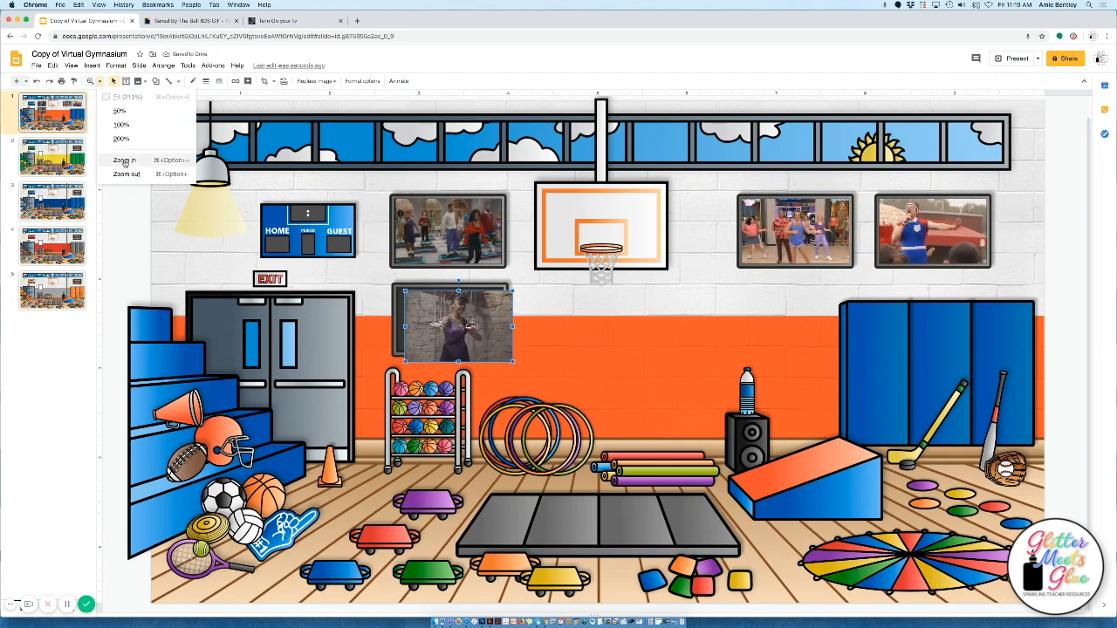
left_click(124, 160)
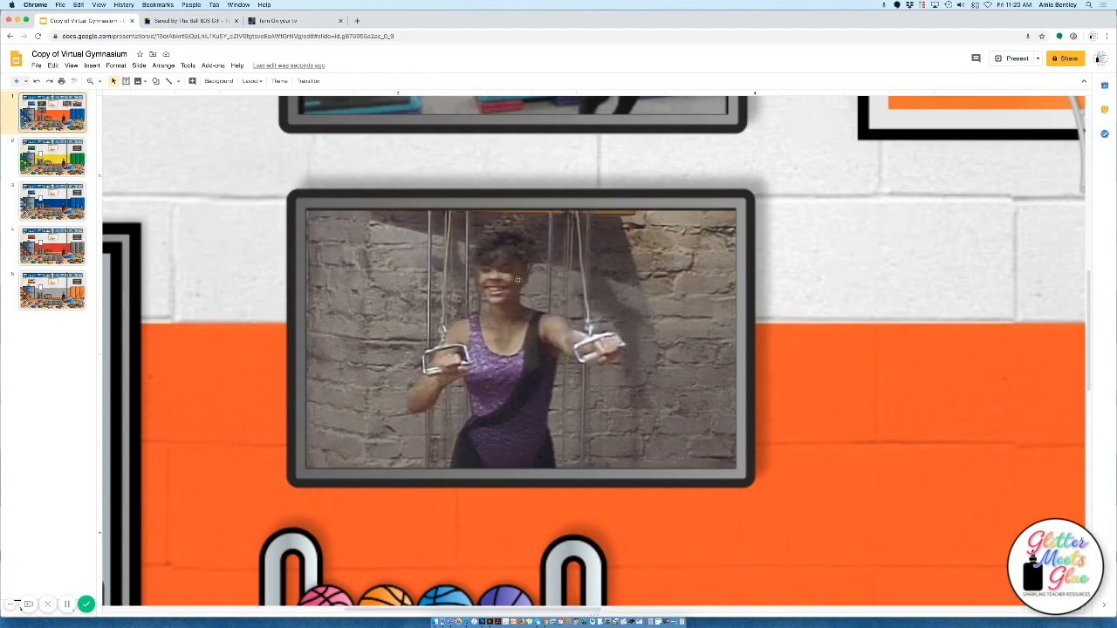
left_click(519, 340)
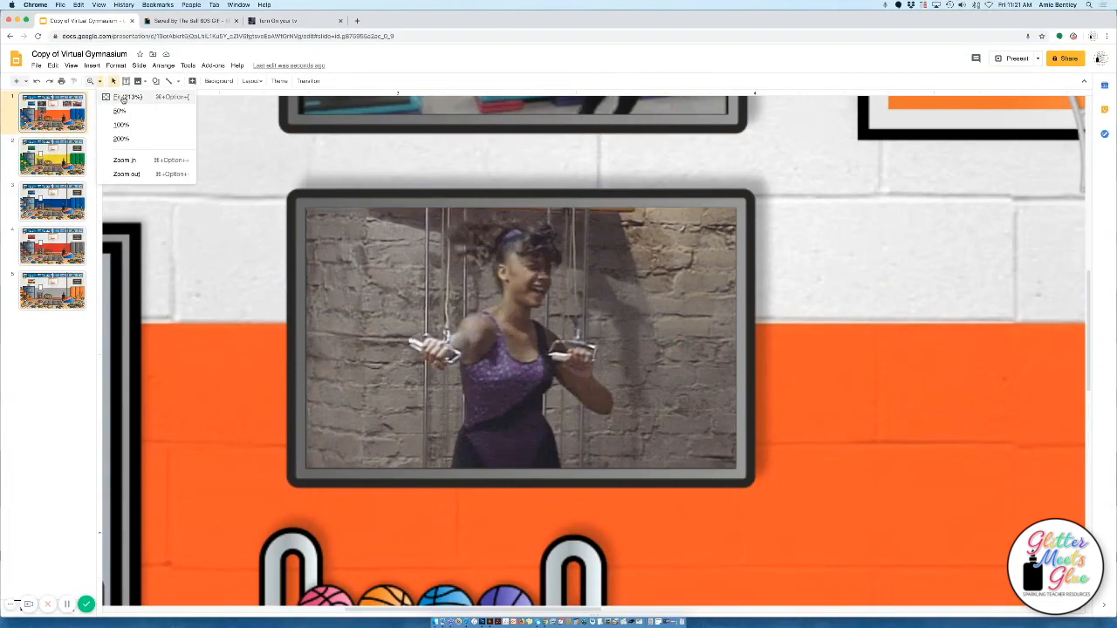
Step: Zoom to fit, then select the GIF with its TV frame and group them
left_click(125, 96)
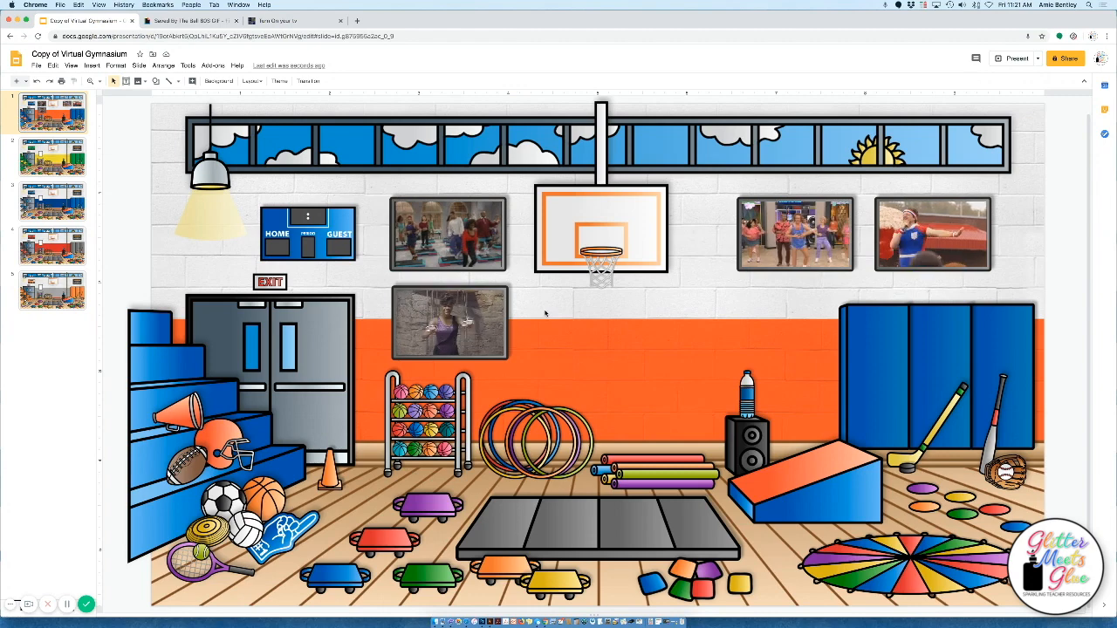
left_click(450, 323)
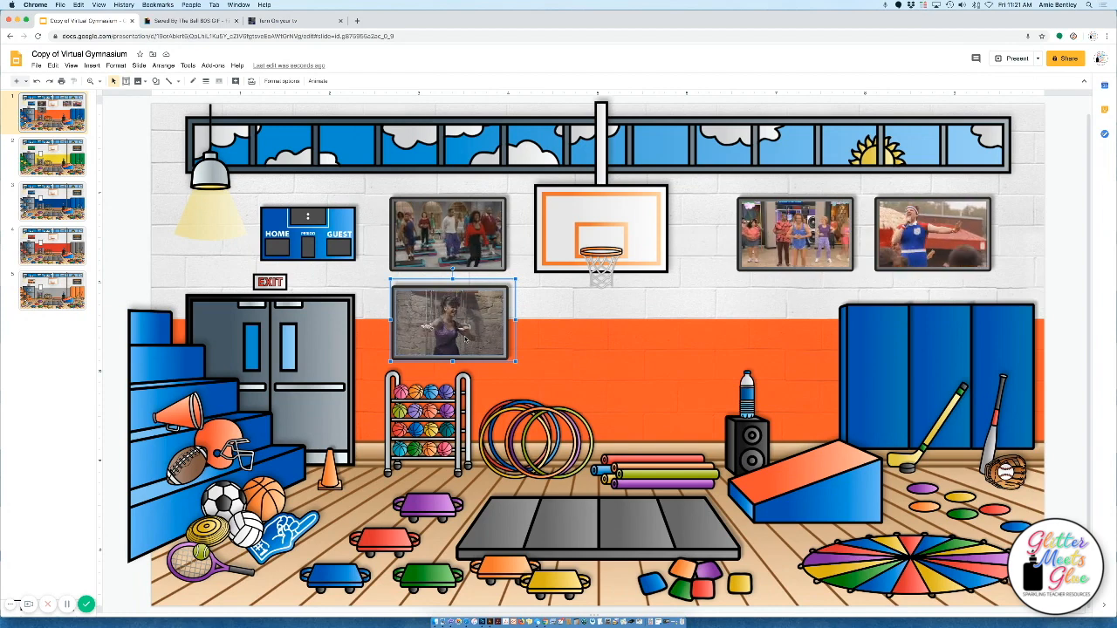
right_click(451, 323)
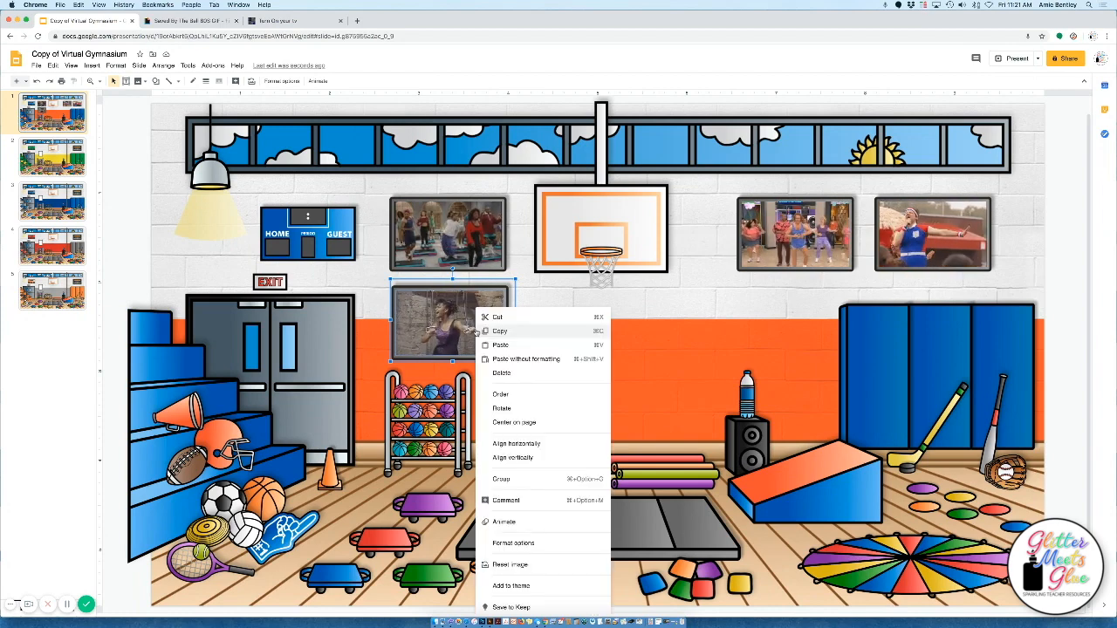